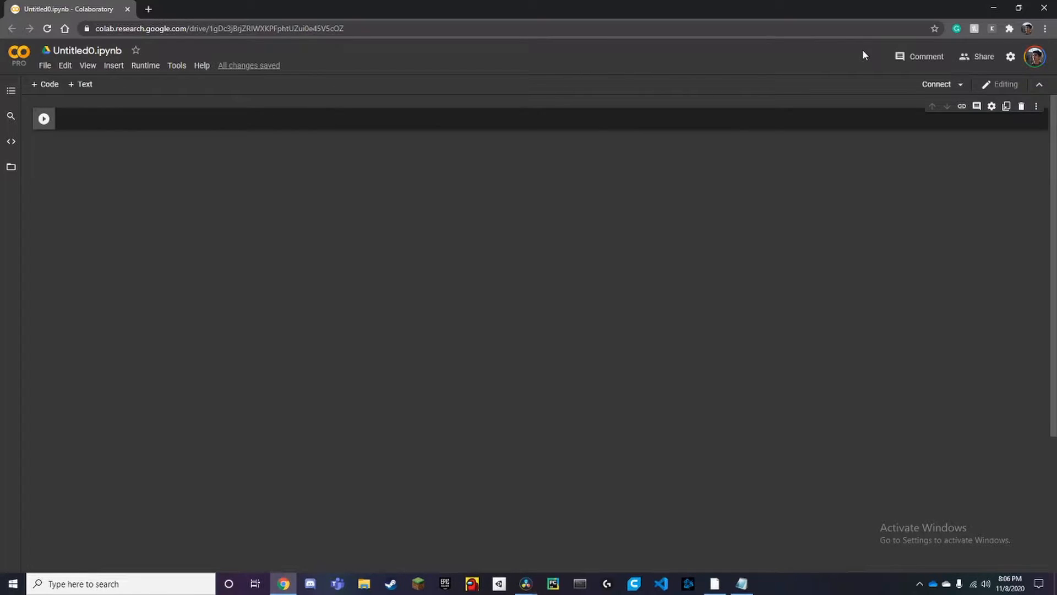
pyautogui.moveTo(205, 151)
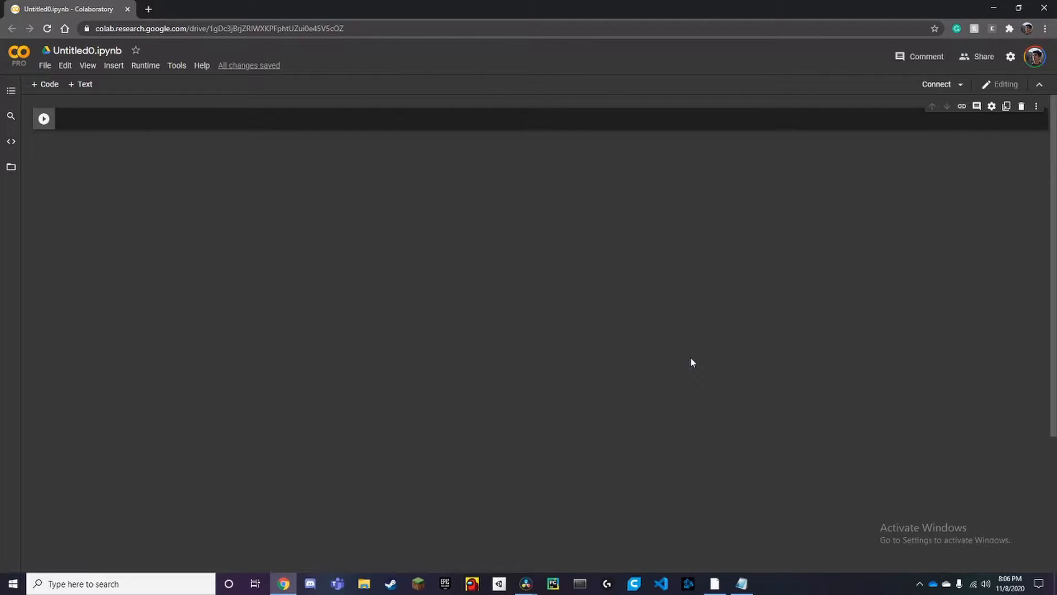
pyautogui.moveTo(727, 380)
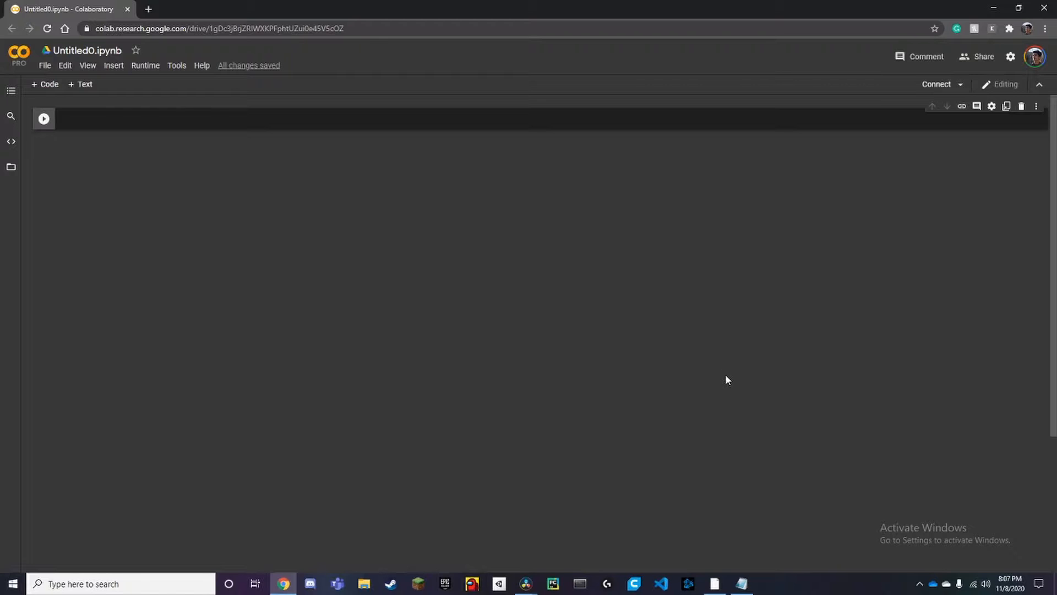
pyautogui.moveTo(764, 590)
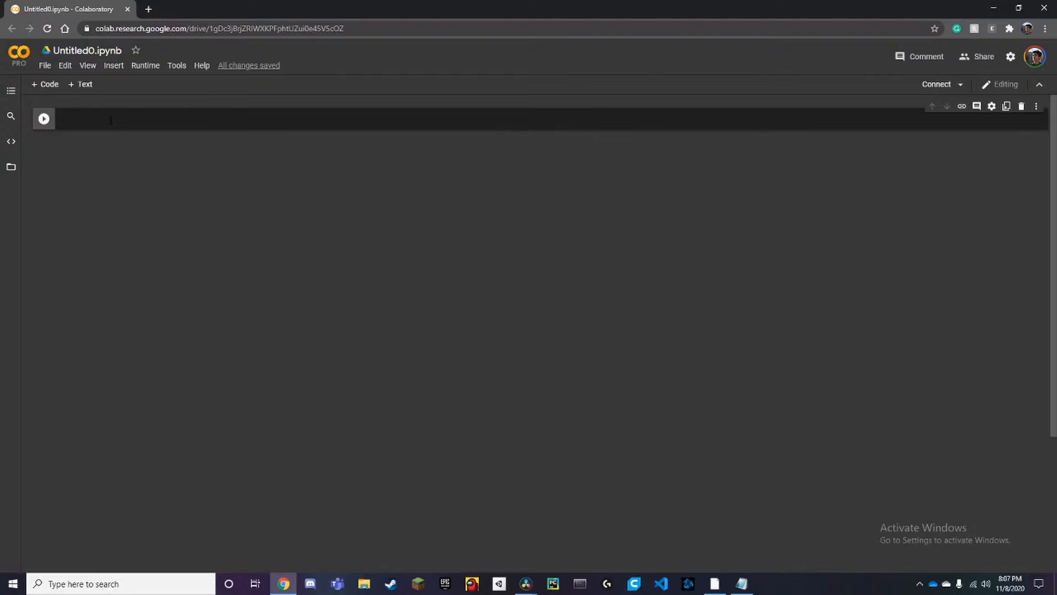
# Run '!pip install face_recognition' in the first cell, leaving a new empty cell below.
pyautogui.write('!pip install face_recognition')
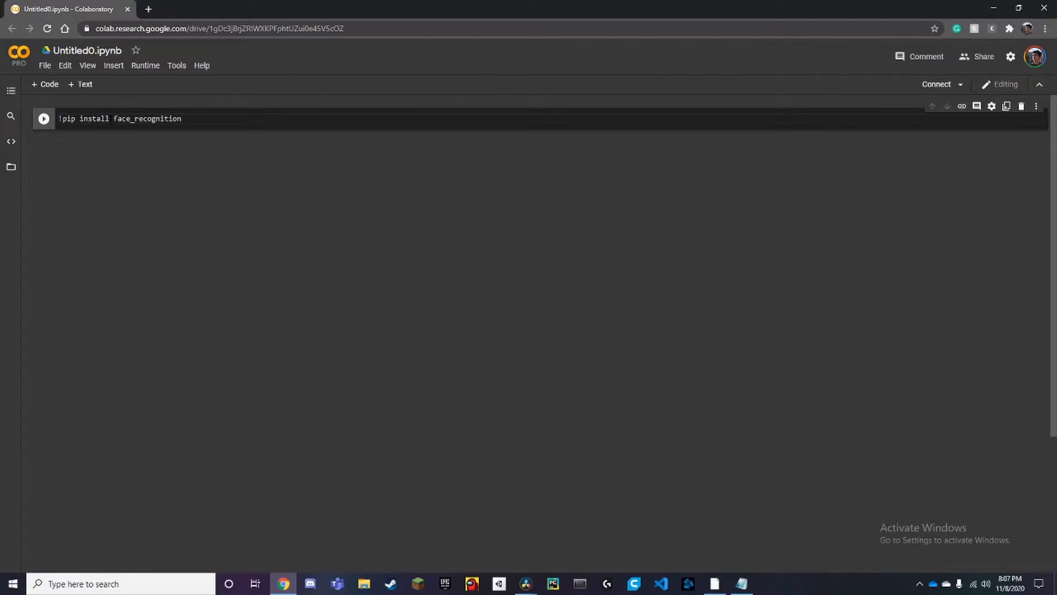
pyautogui.click(43, 119)
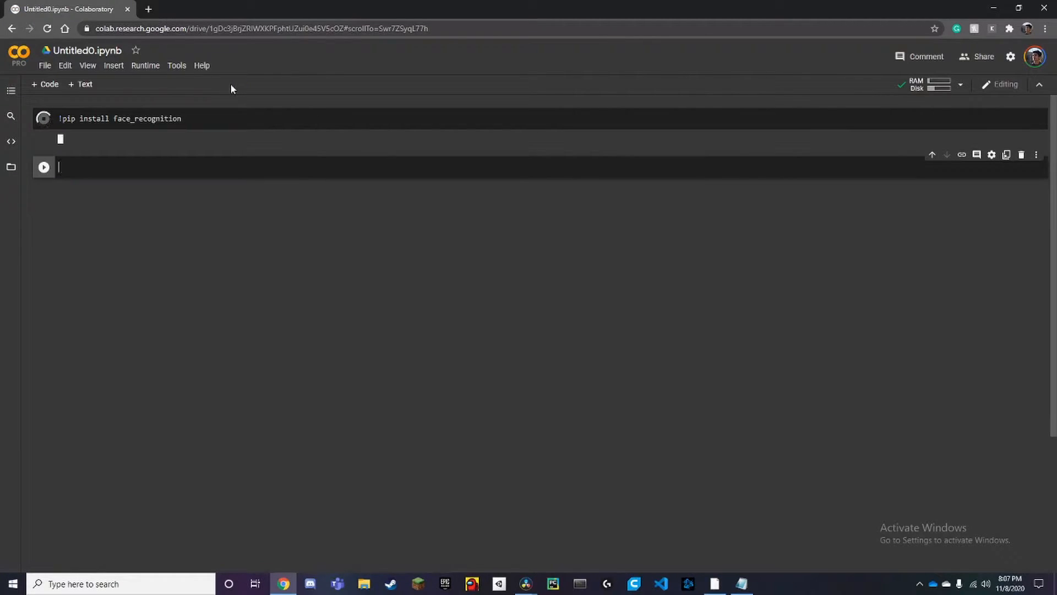
pyautogui.click(43, 118)
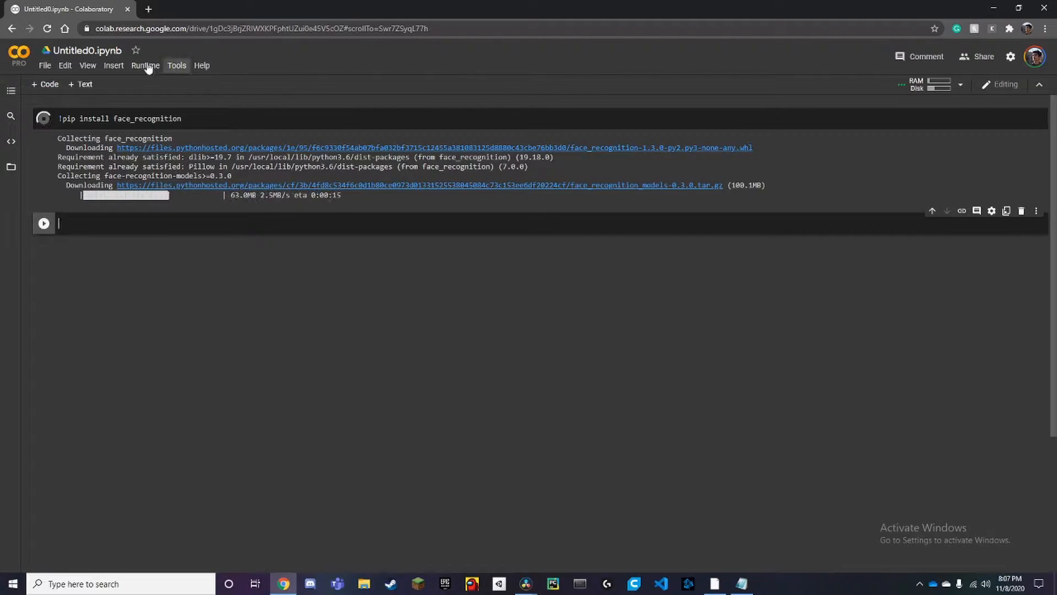
# Change the runtime type to use a GPU hardware accelerator and save.
pyautogui.click(144, 65)
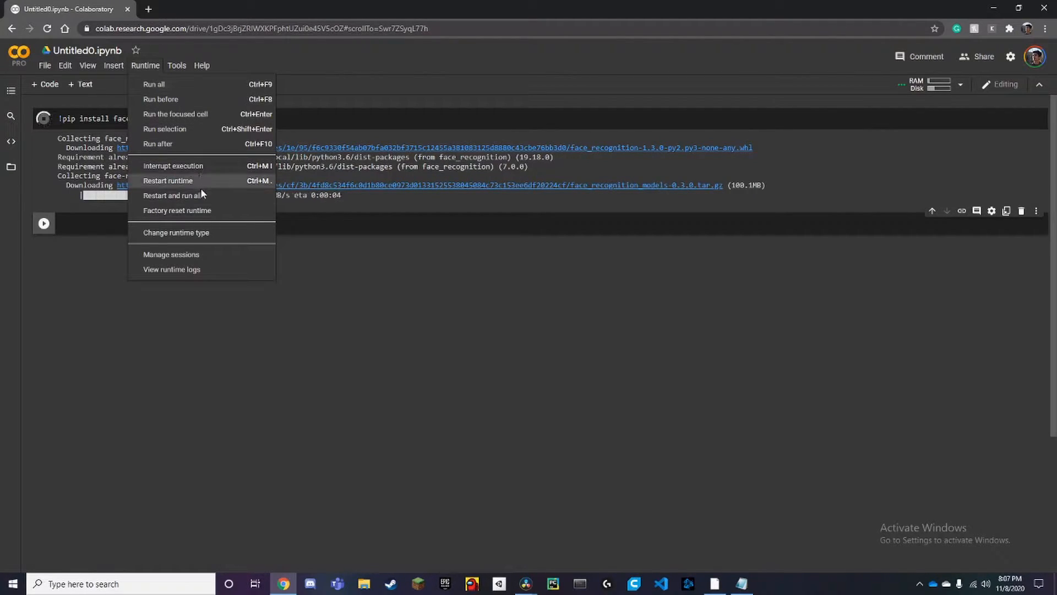
pyautogui.click(176, 233)
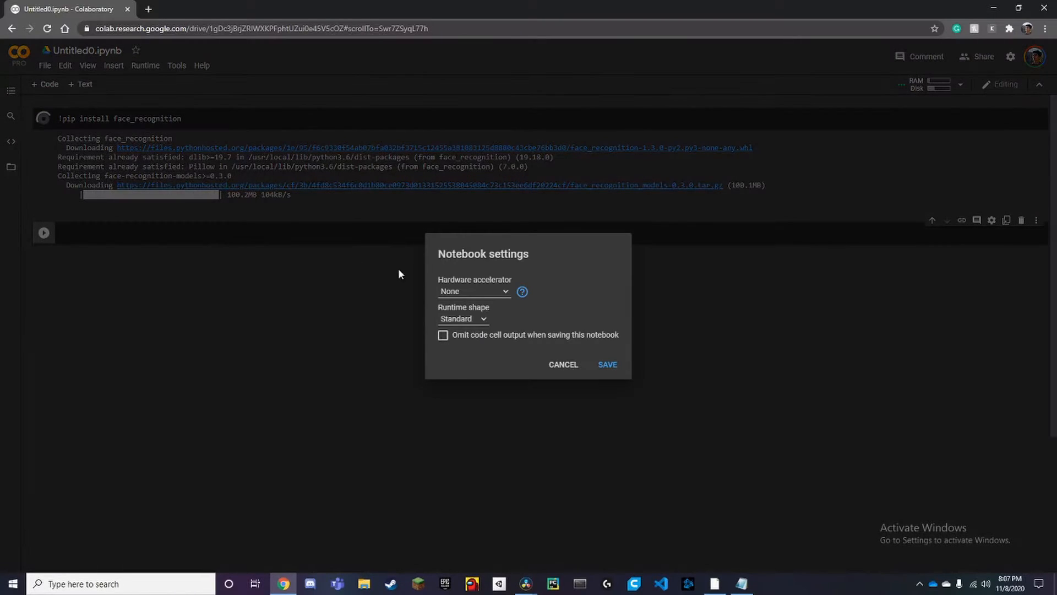
pyautogui.click(472, 290)
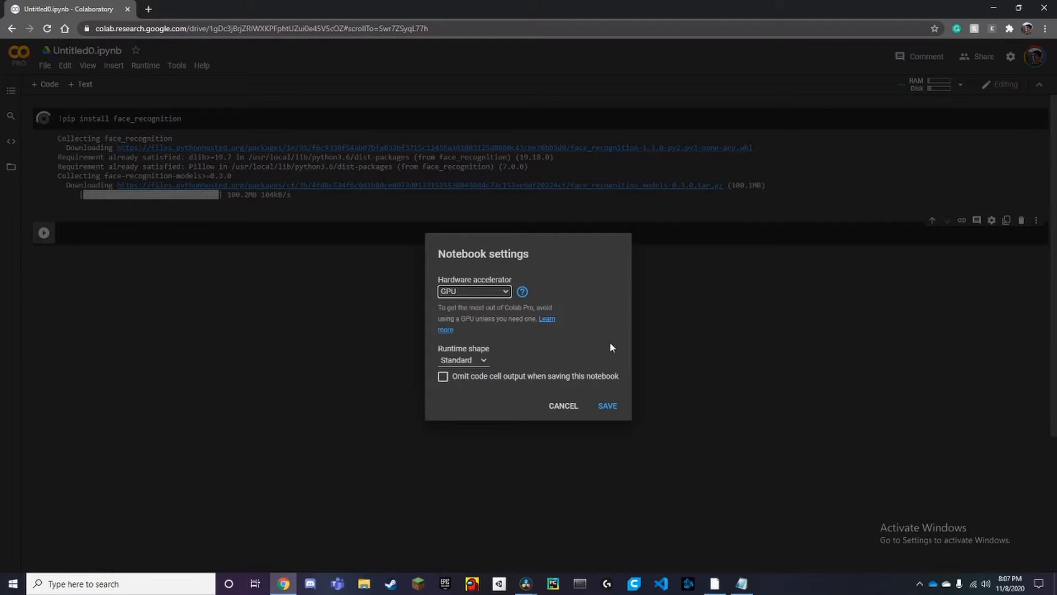
pyautogui.click(606, 405)
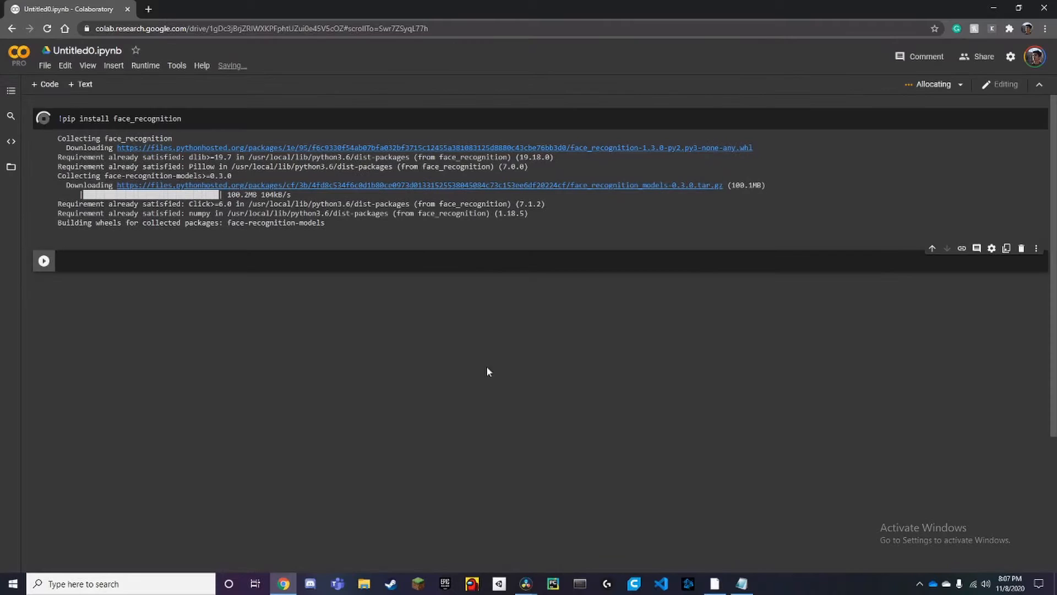
# Rerun the face_recognition install cell on the new GPU runtime.
pyautogui.click(119, 117)
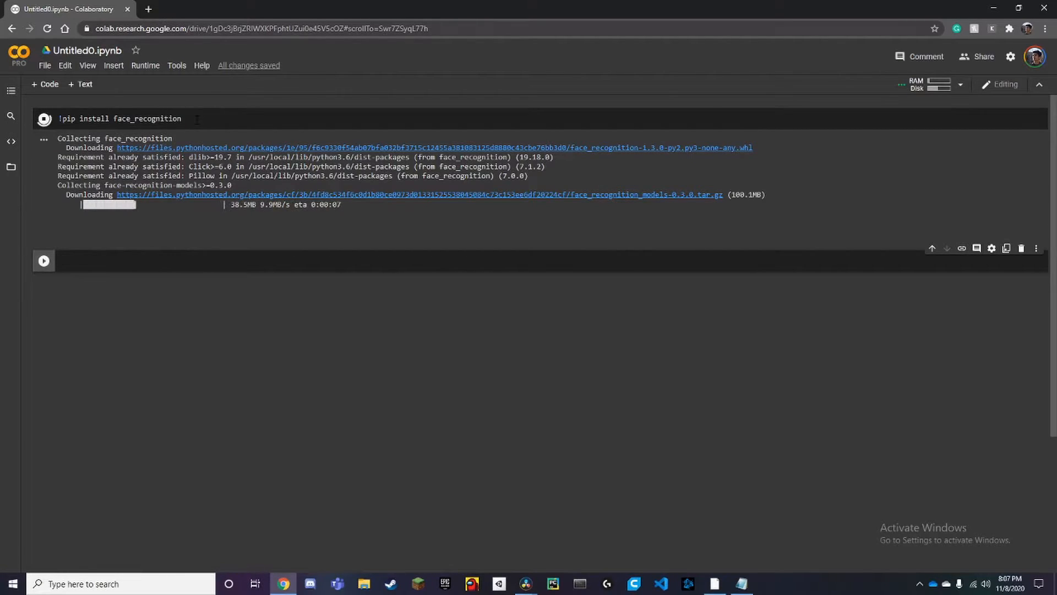
pyautogui.click(740, 584)
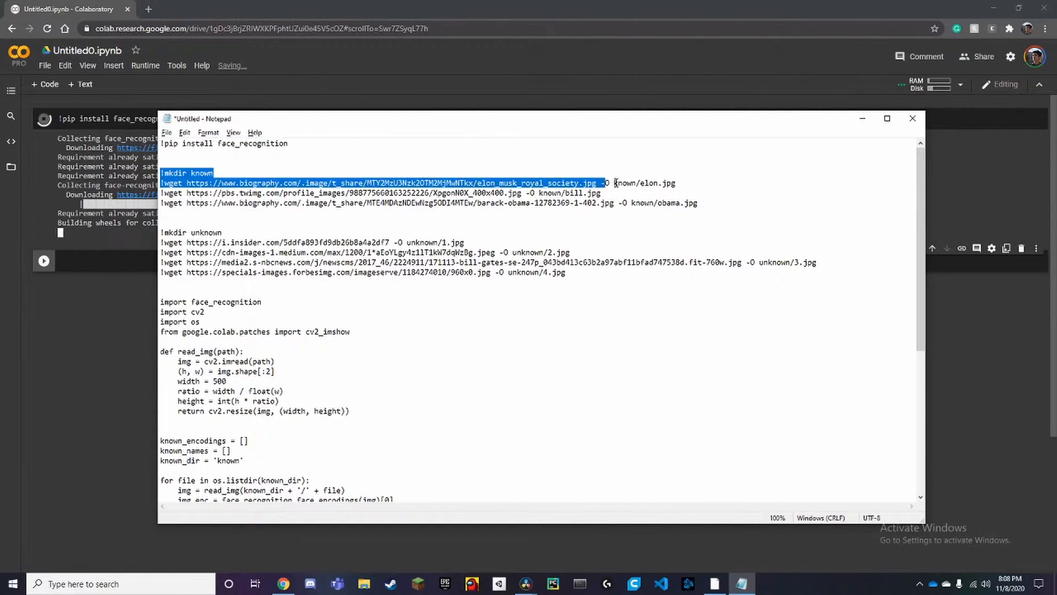
# Copy the mkdir/wget commands from Notepad and run '!mkdir known' with the known-image downloads.
pyautogui.moveTo(612, 183); pyautogui.dragTo(698, 202)
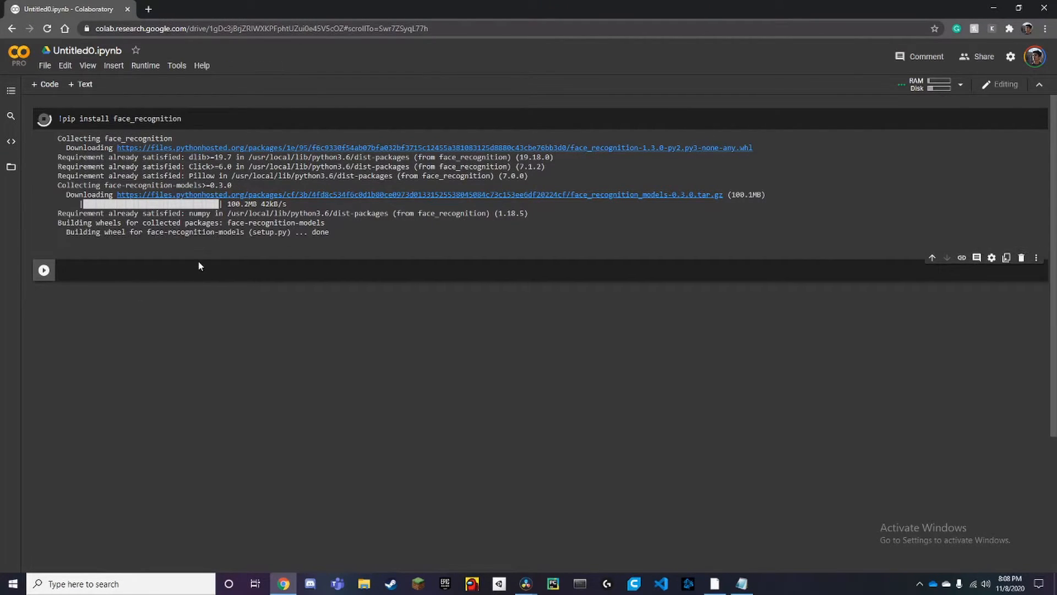
pyautogui.write('!mkdir known')
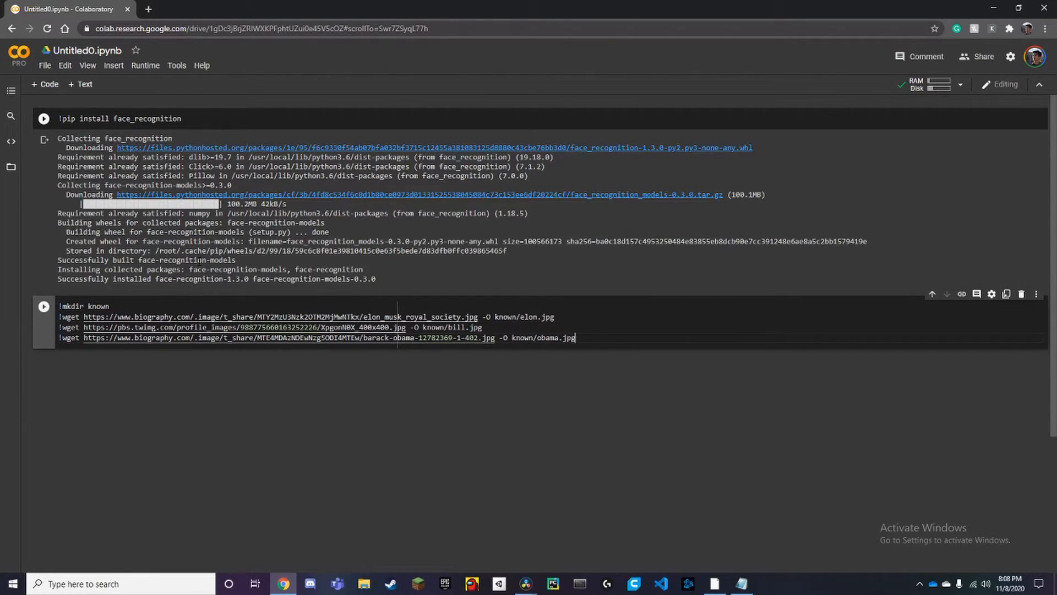
pyautogui.click(43, 305)
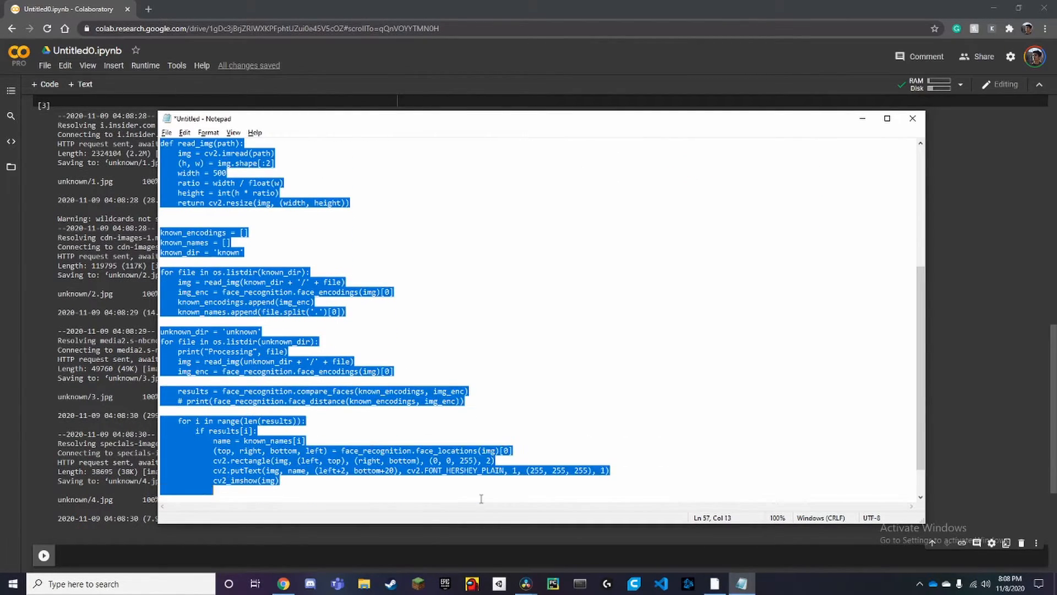
# Paste the face_recognition script into a new cell with a commented '# print(results)' line.
pyautogui.write('# print(results)')
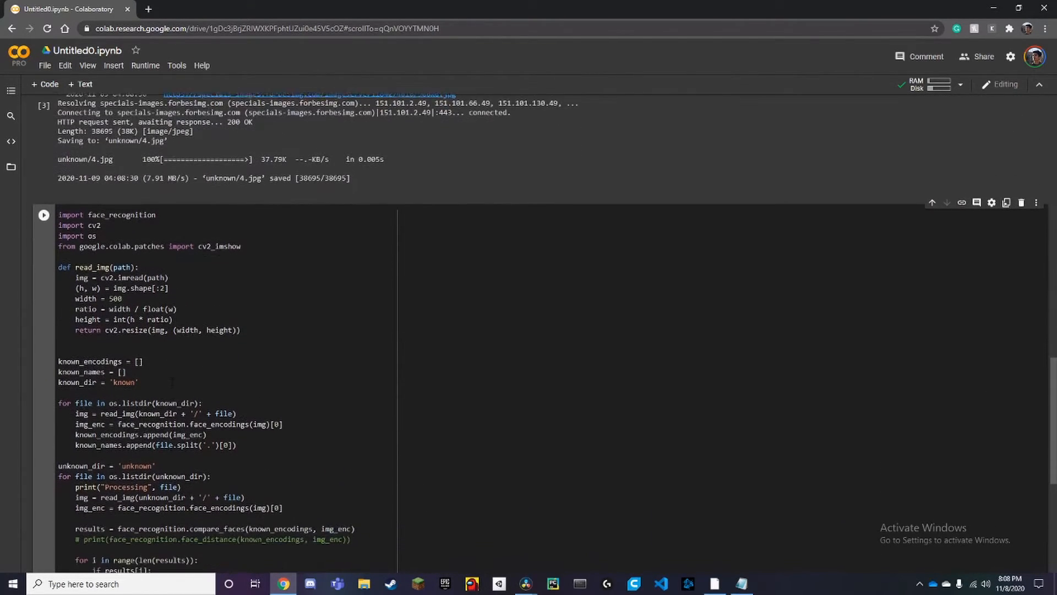
pyautogui.scroll(-3)
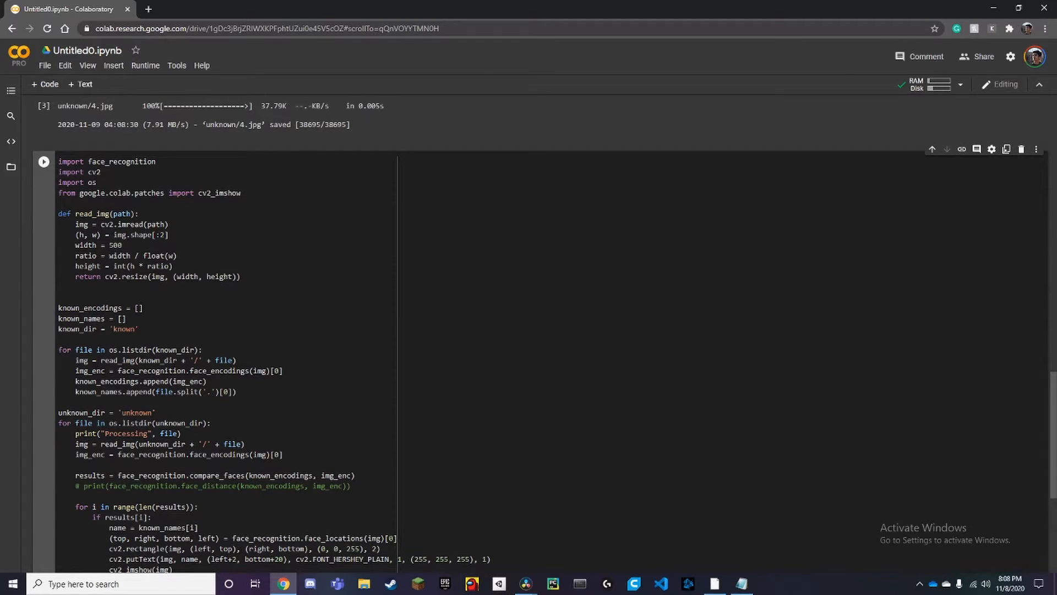
pyautogui.scroll(-3)
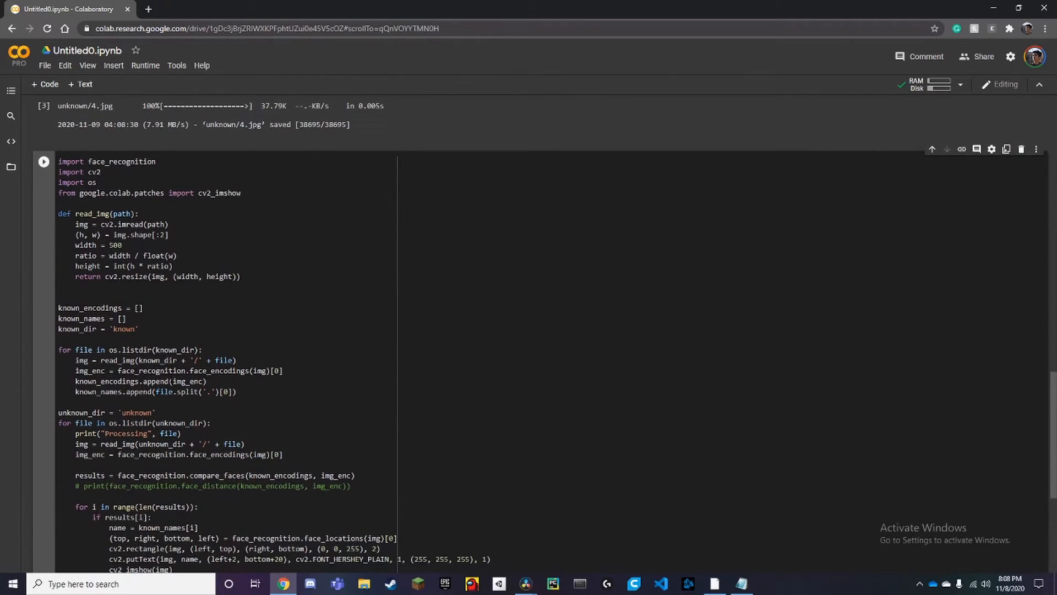
pyautogui.scroll(-3)
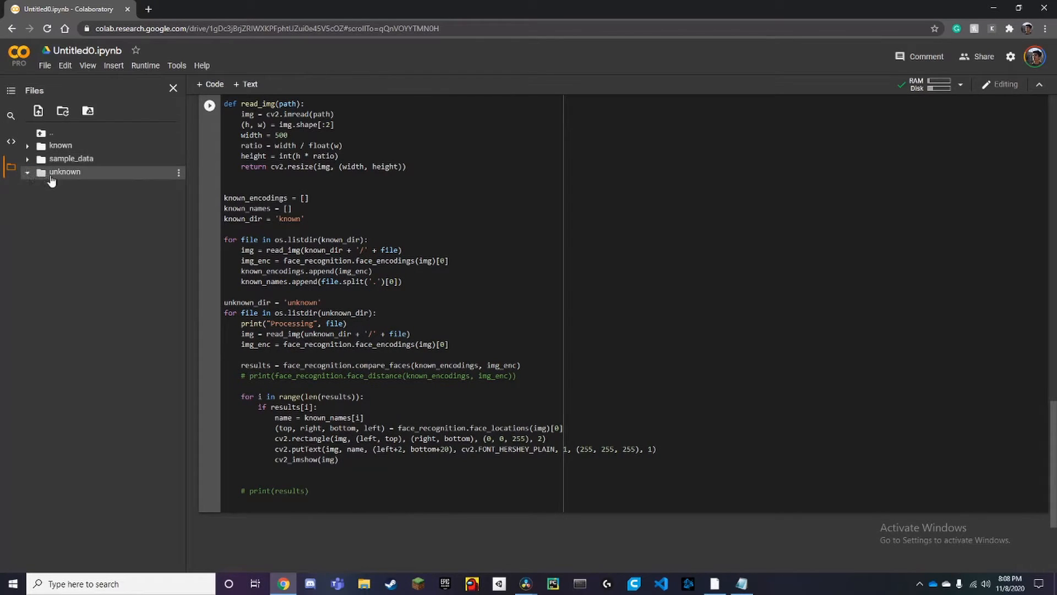
# Expand the known and unknown folders in the Files pane to list the downloaded photos.
pyautogui.click(60, 146)
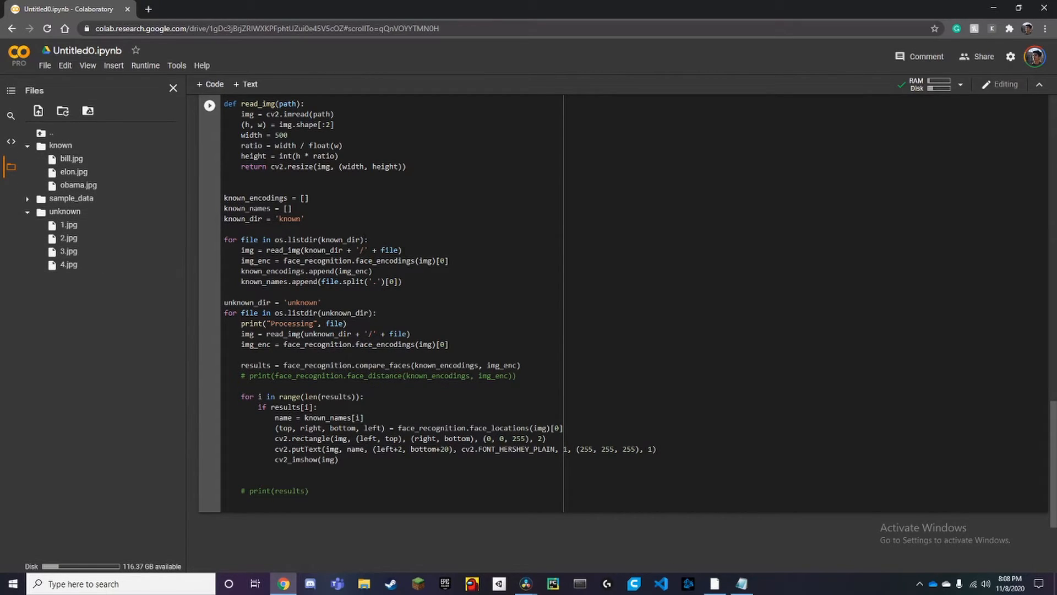
pyautogui.scroll(-3)
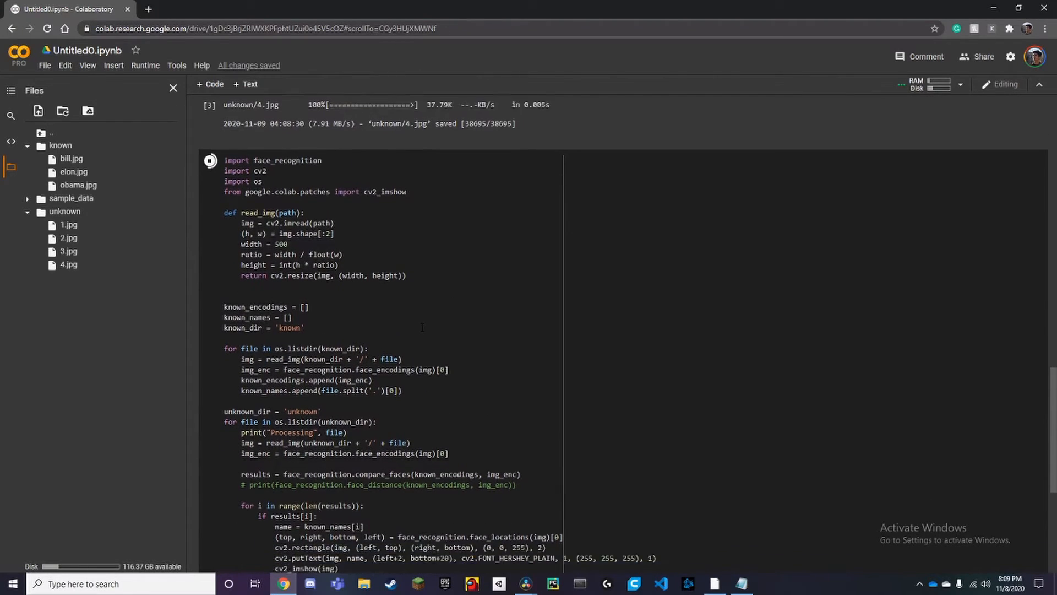
# Scroll through the output showing unknown photos with red boxes labeled Bill and Obama.
pyautogui.scroll(-3)
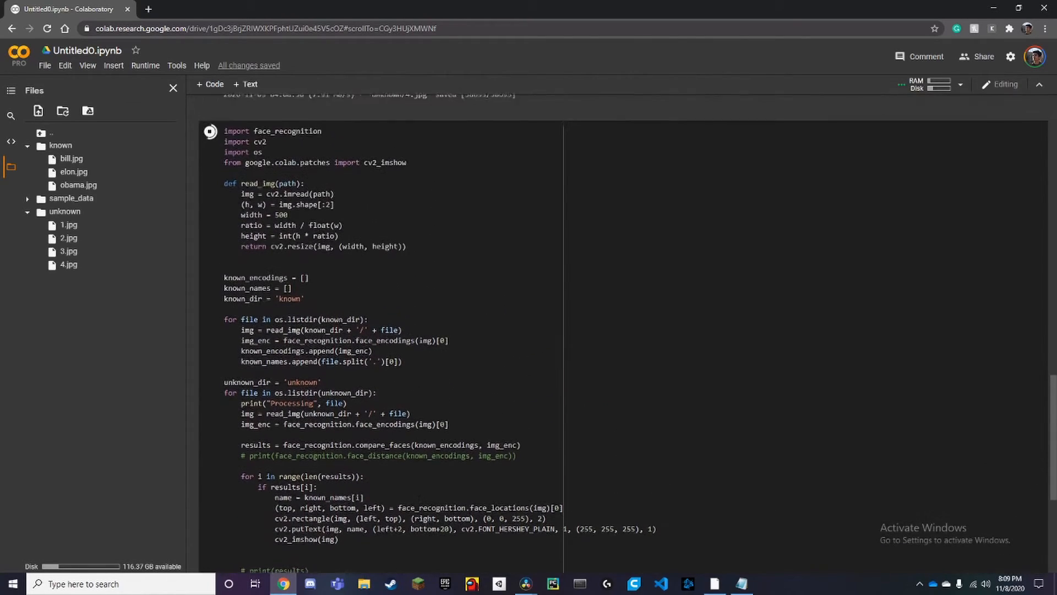
pyautogui.scroll(-3)
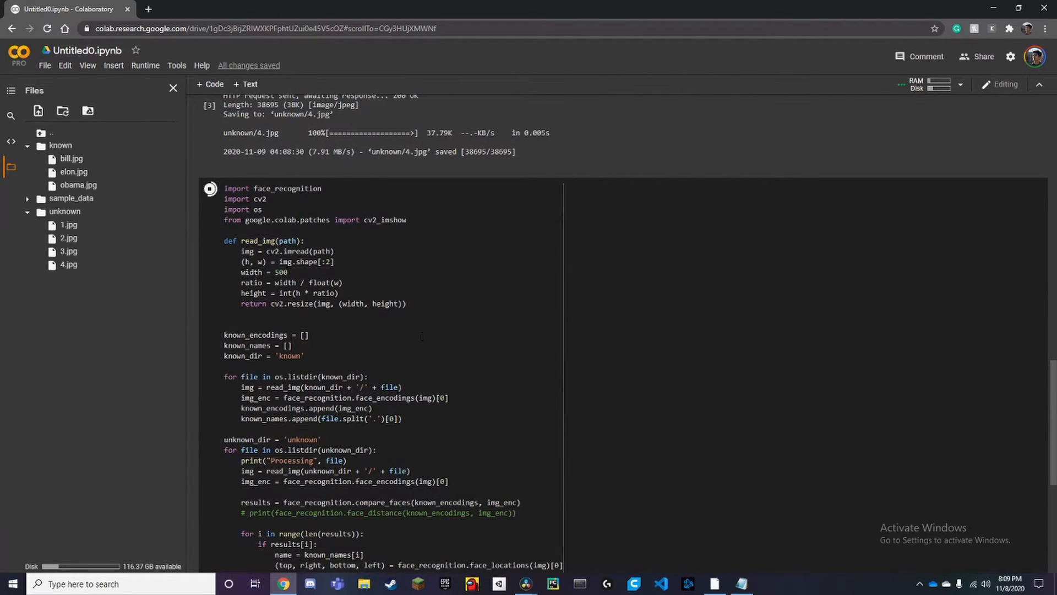
pyautogui.scroll(-3)
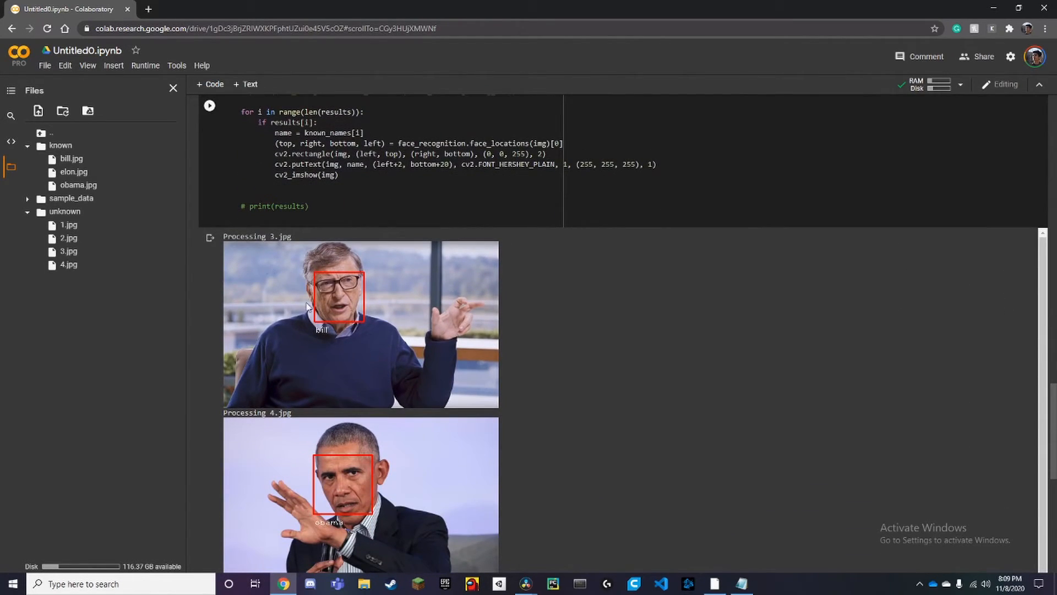
pyautogui.scroll(-3)
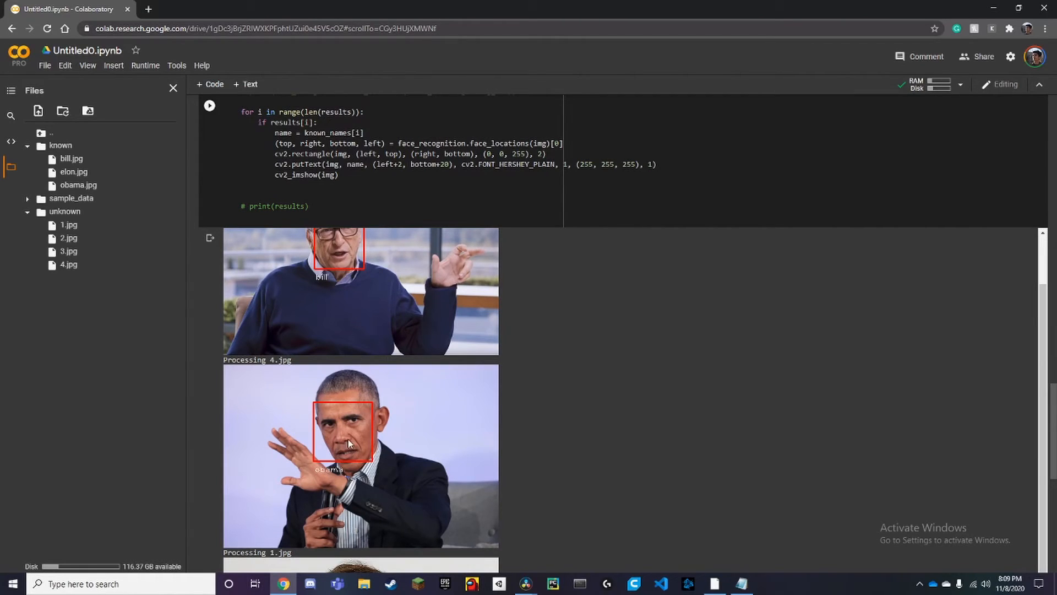
pyautogui.scroll(-3)
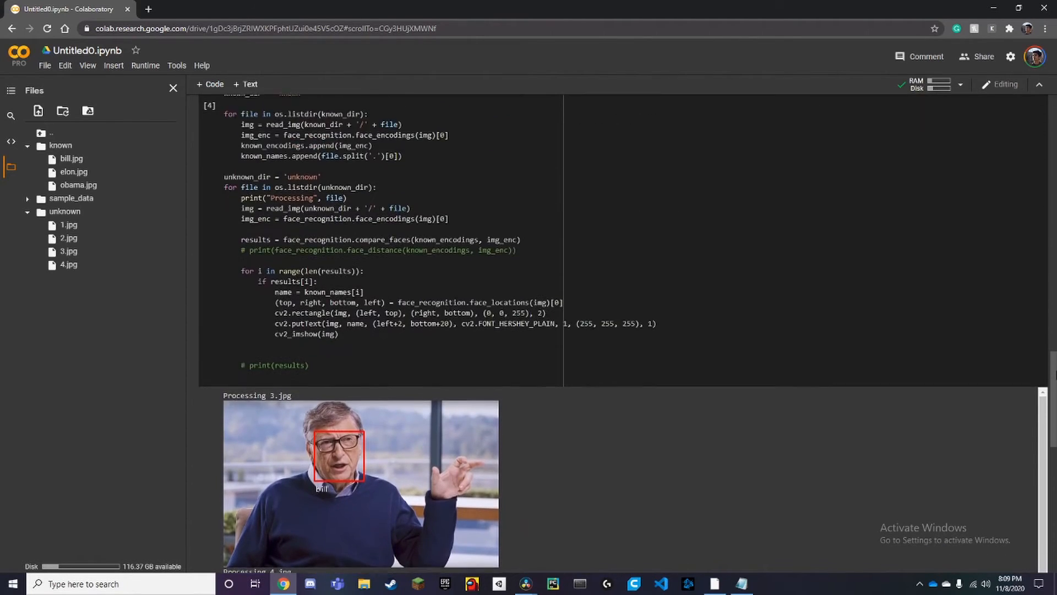
pyautogui.scroll(-3)
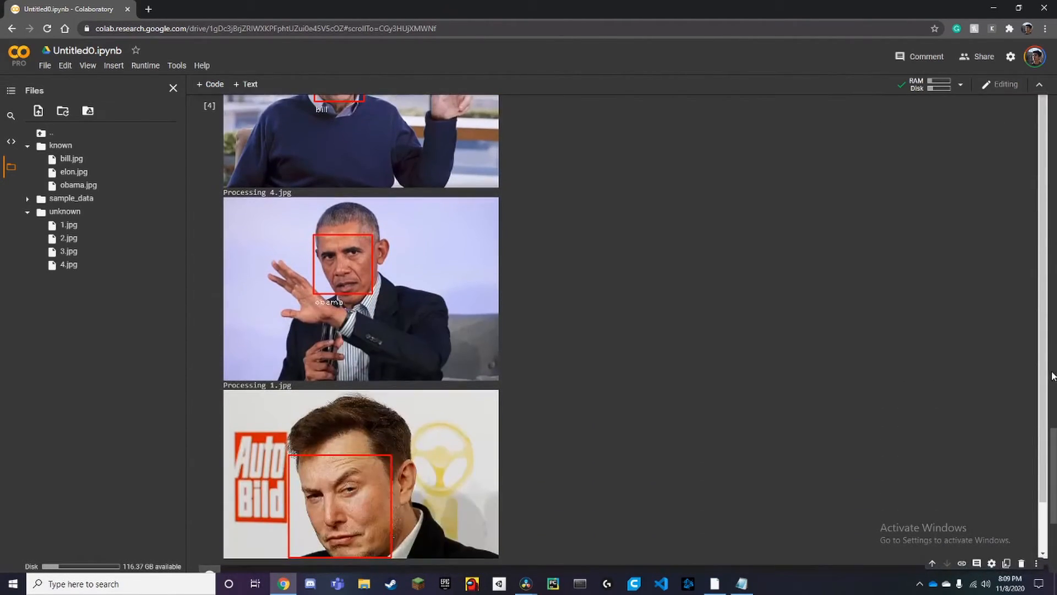
pyautogui.moveTo(577, 247)
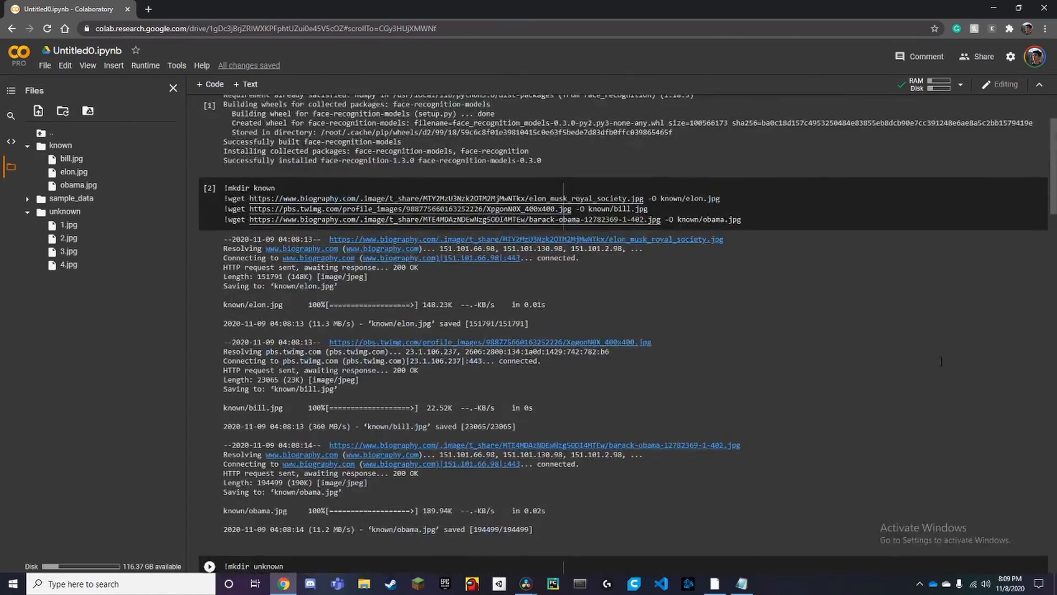
pyautogui.scroll(-3)
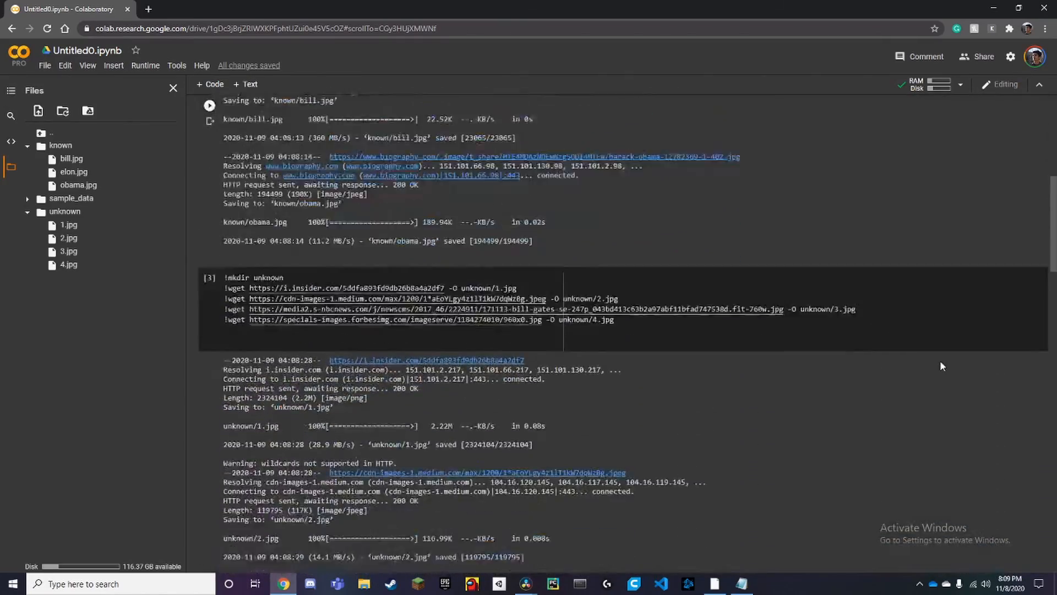
pyautogui.scroll(-3)
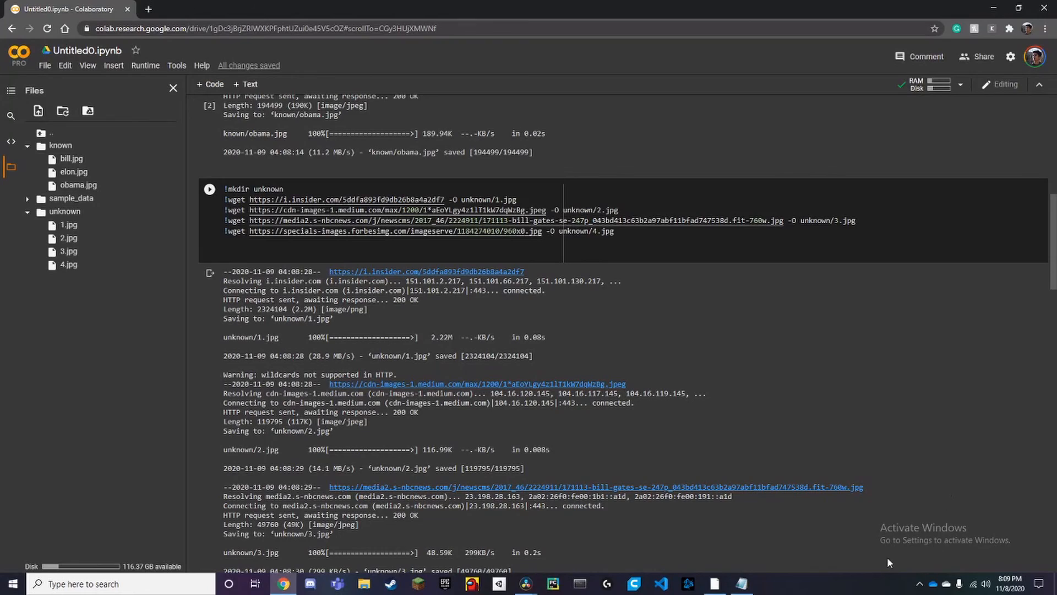